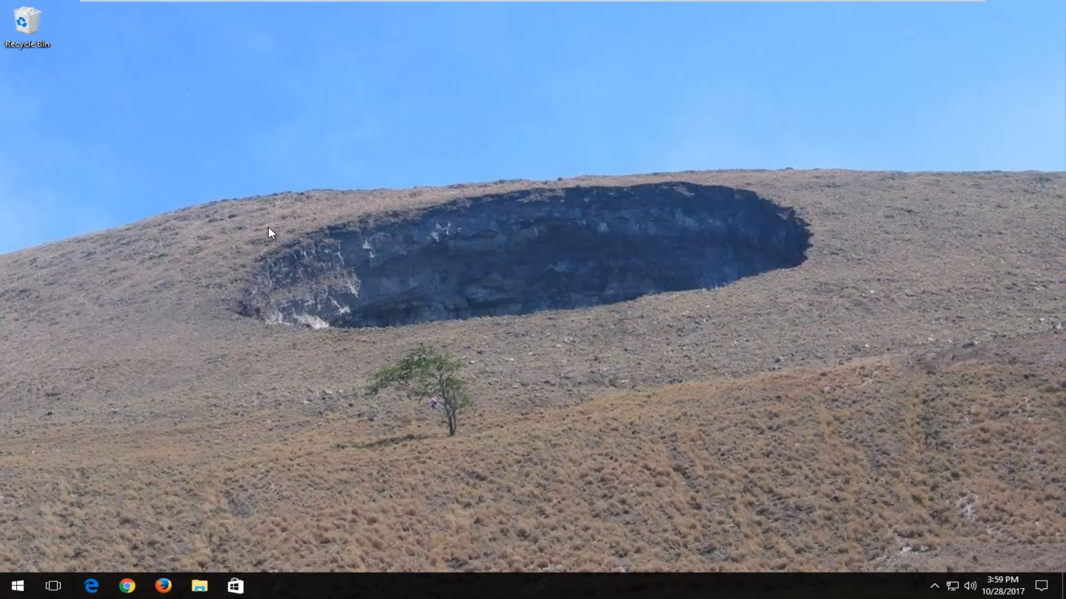
mouse_move(149, 236)
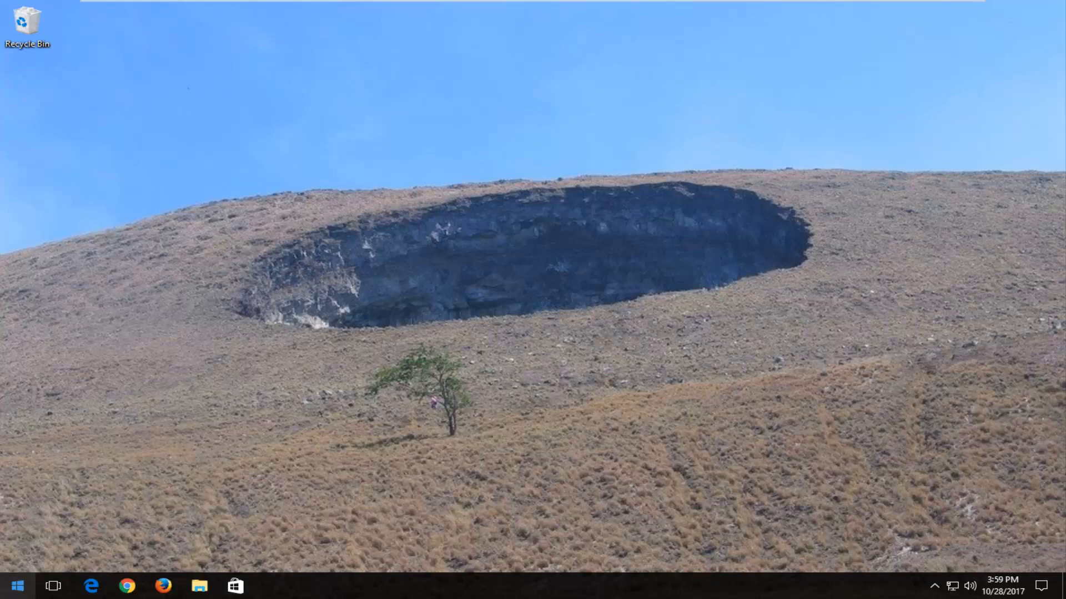
Step: Search the Start menu for 'format' and launch 'Create and format hard disk partitions'
left_click(17, 585)
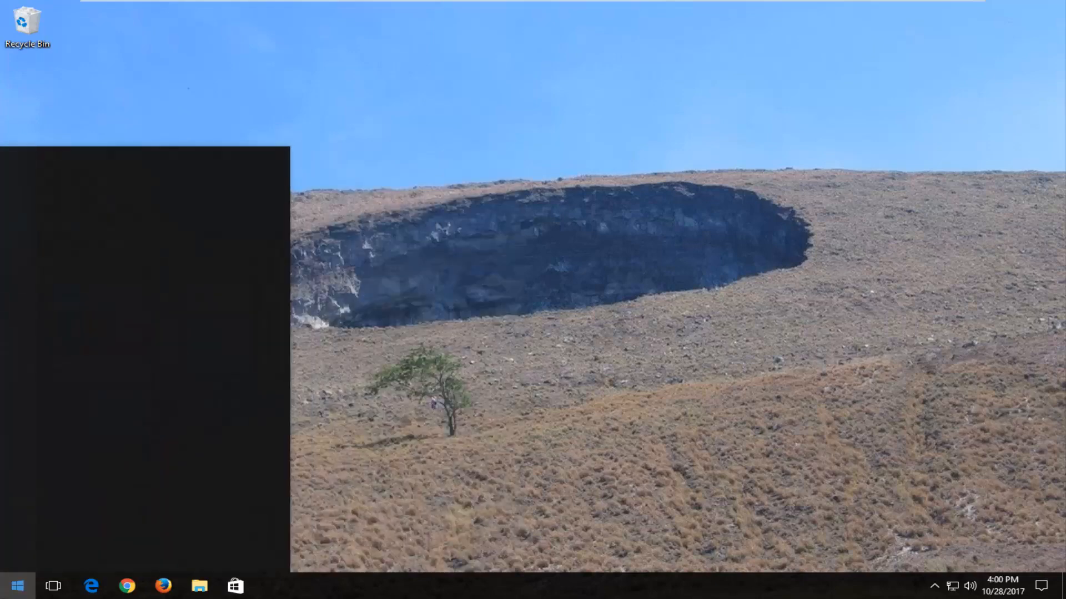
type("format")
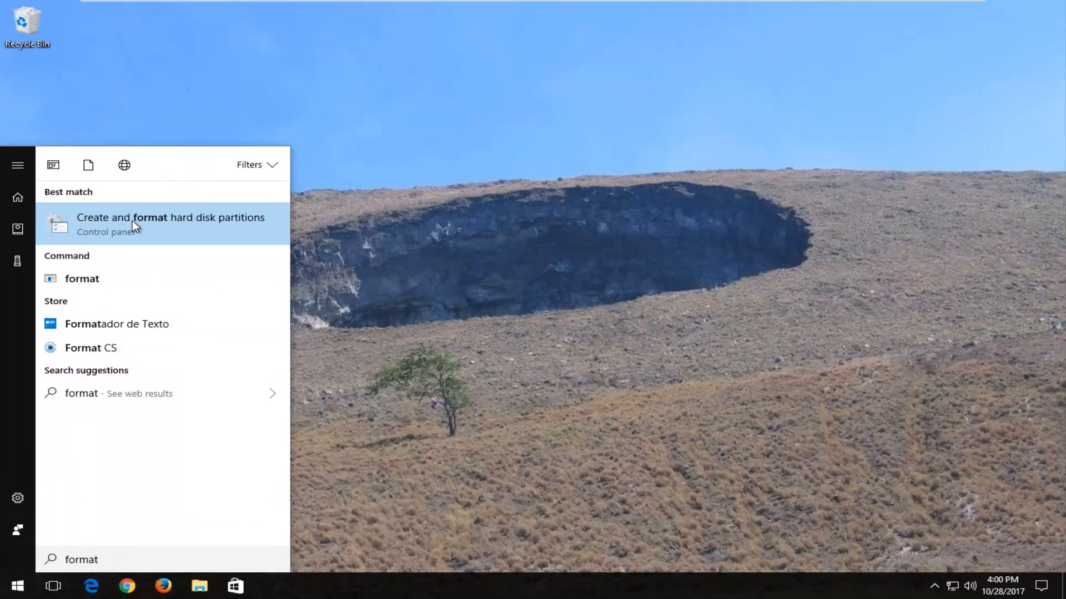
left_click(170, 224)
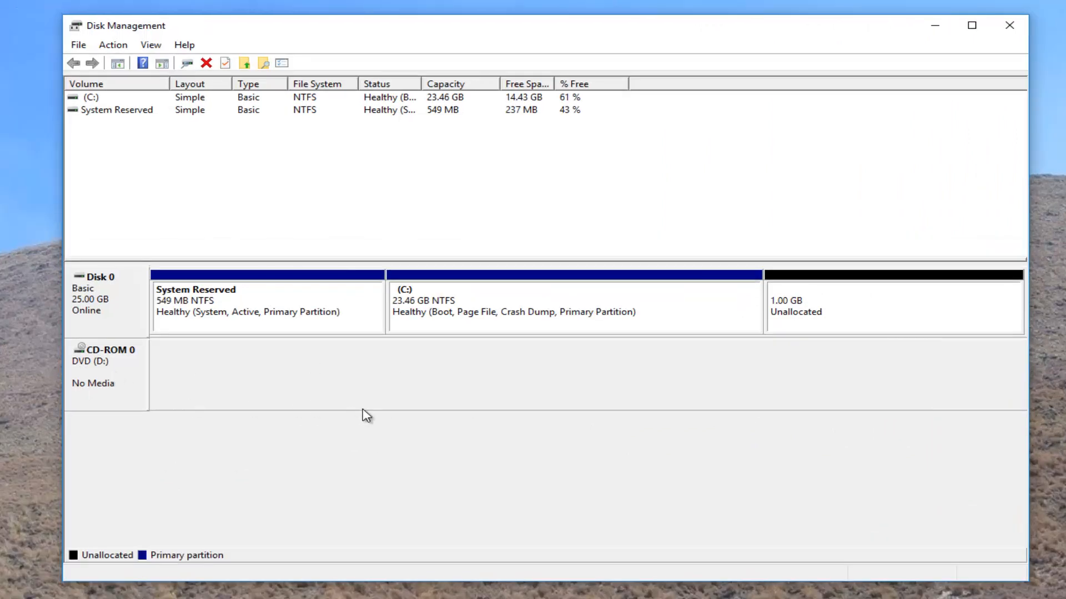
mouse_move(800, 333)
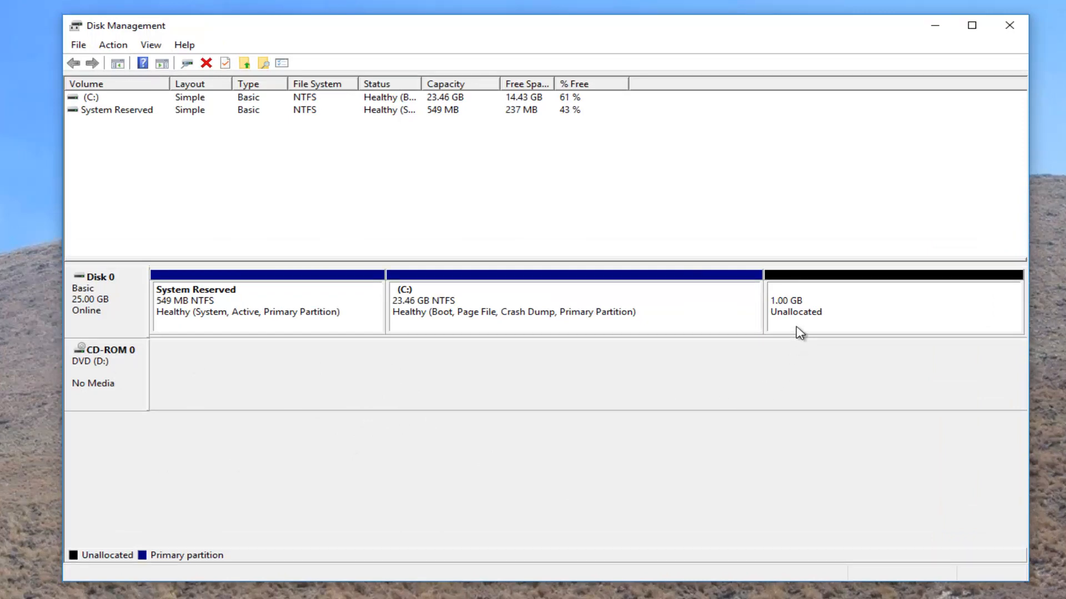
mouse_move(806, 304)
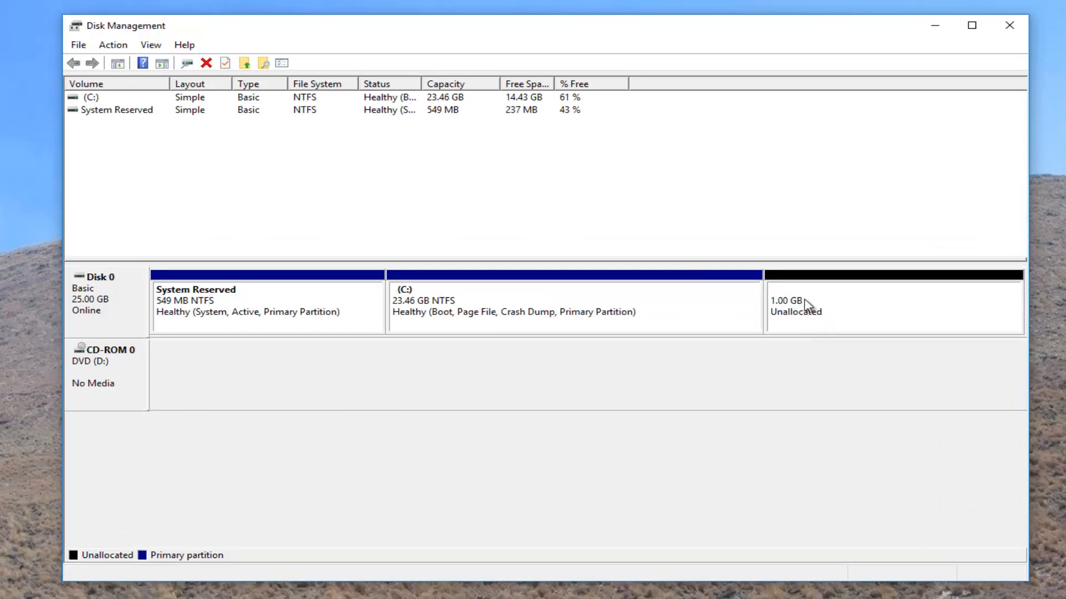
Step: Start the New Simple Volume wizard on Disk 0's 1.00 GB unallocated space
right_click(805, 304)
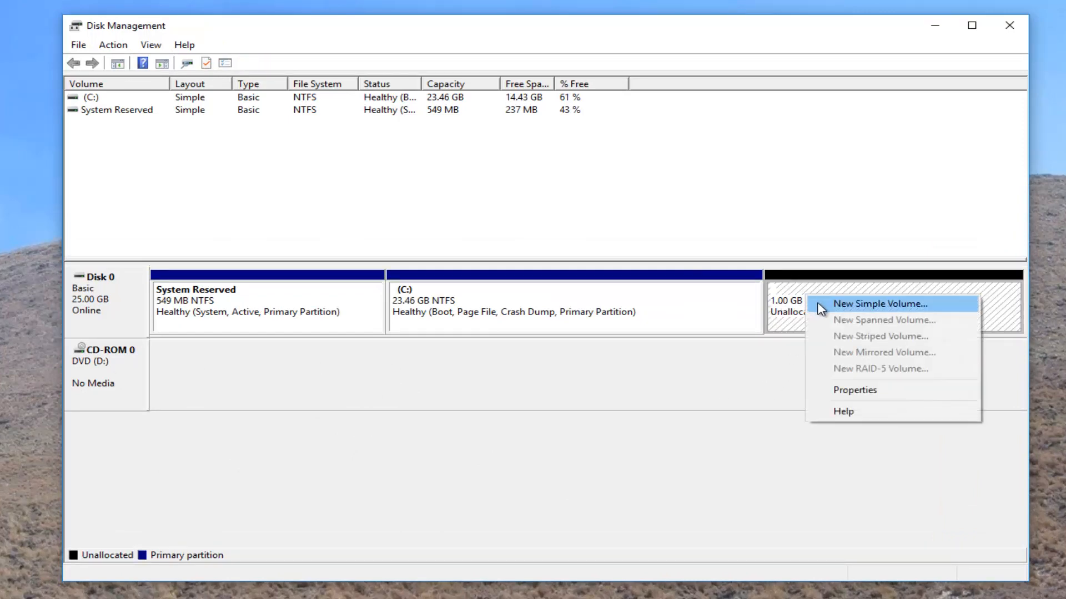
mouse_move(826, 308)
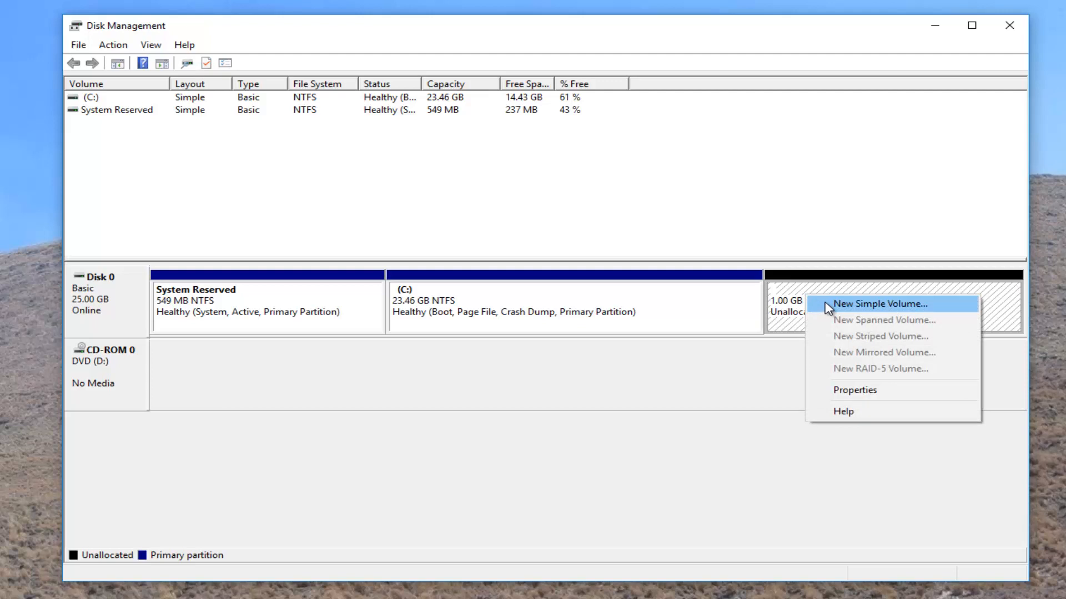
left_click(878, 304)
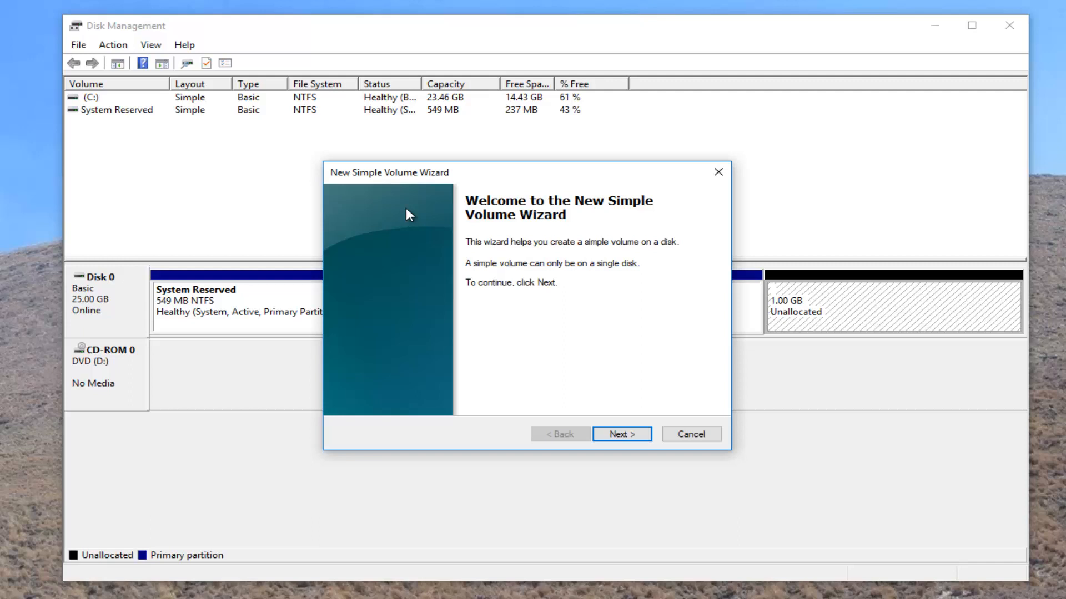
mouse_move(474, 259)
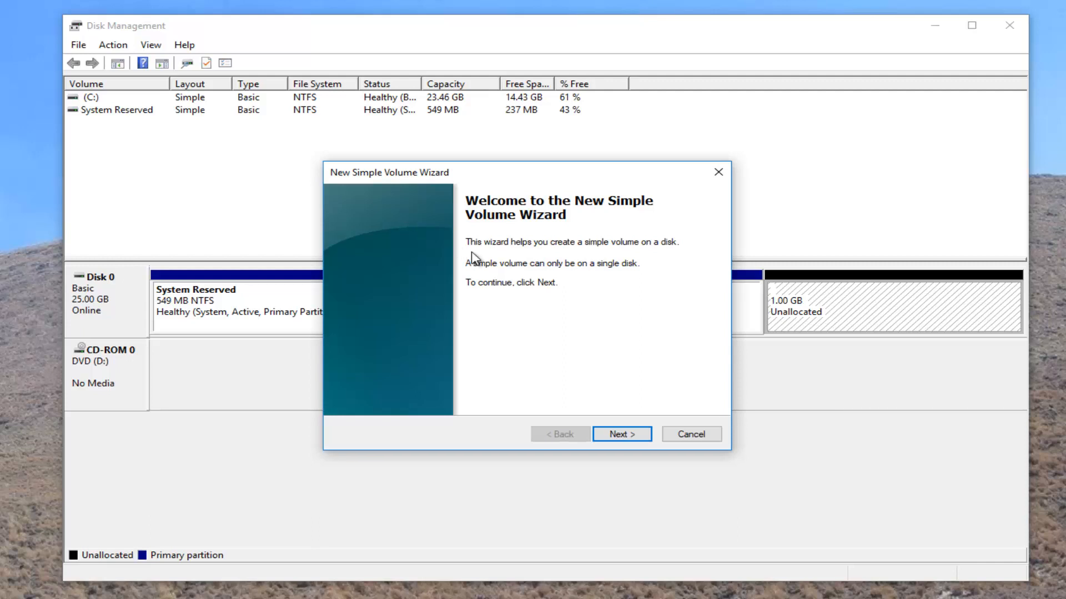
mouse_move(476, 277)
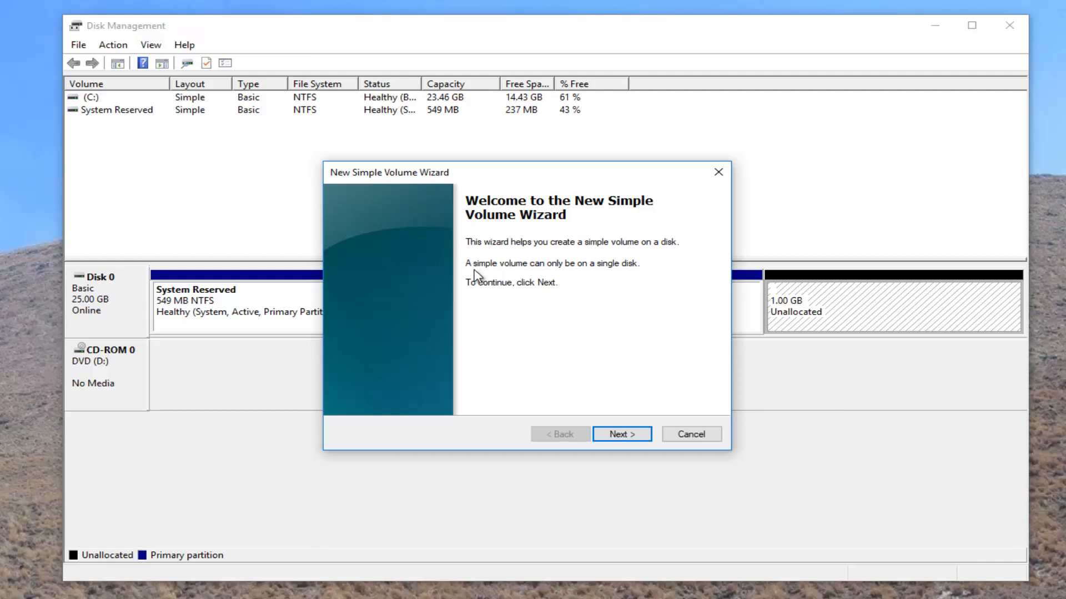
mouse_move(535, 313)
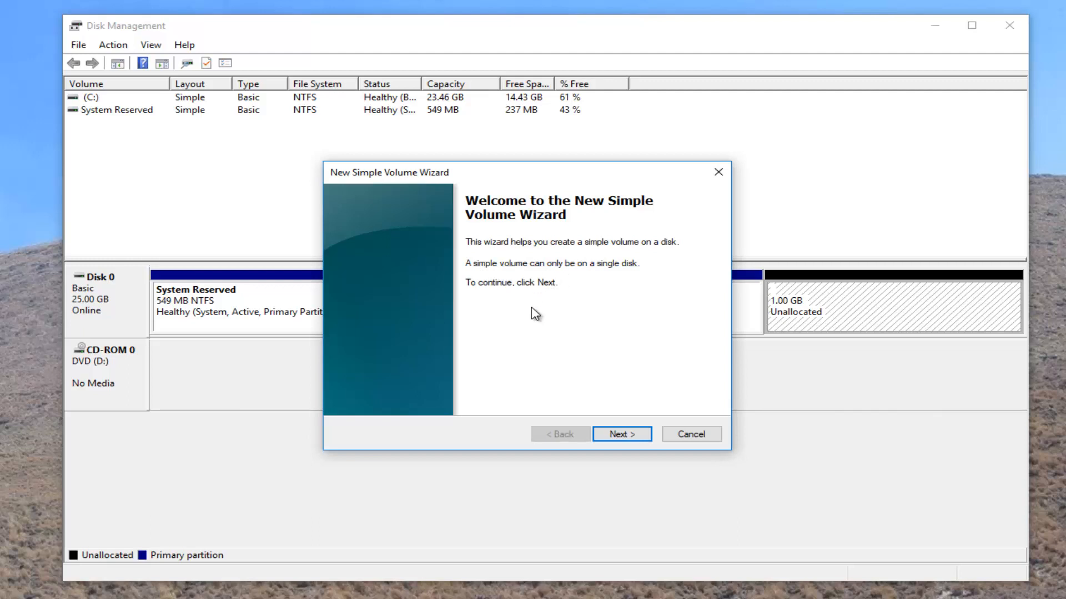
Step: Finish the wizard with 1023 MB size, letter E, NTFS, label 'New Volume', quick format
left_click(621, 433)
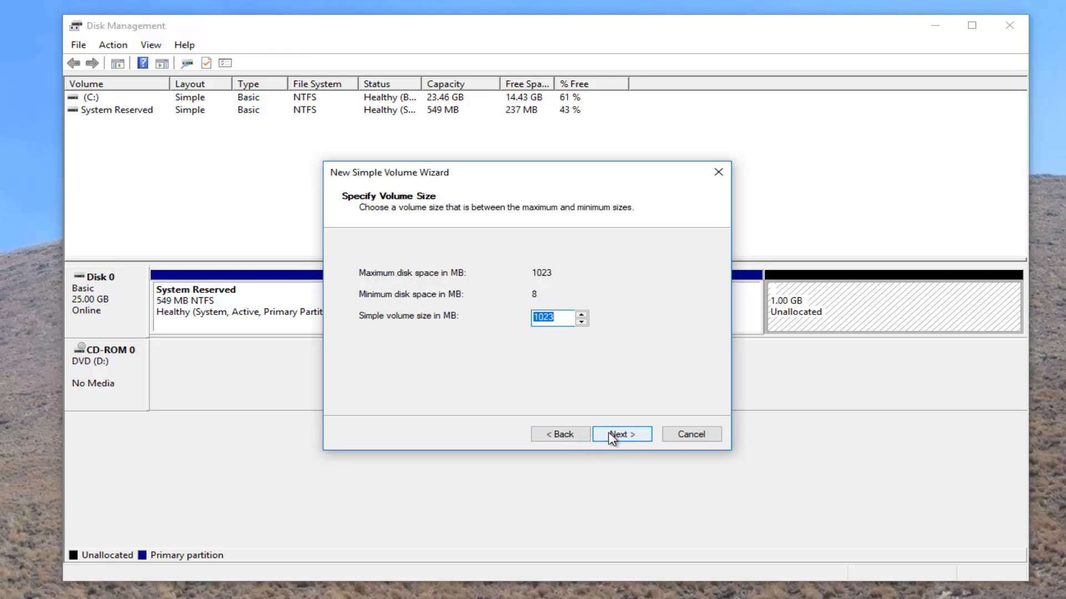
left_click(620, 434)
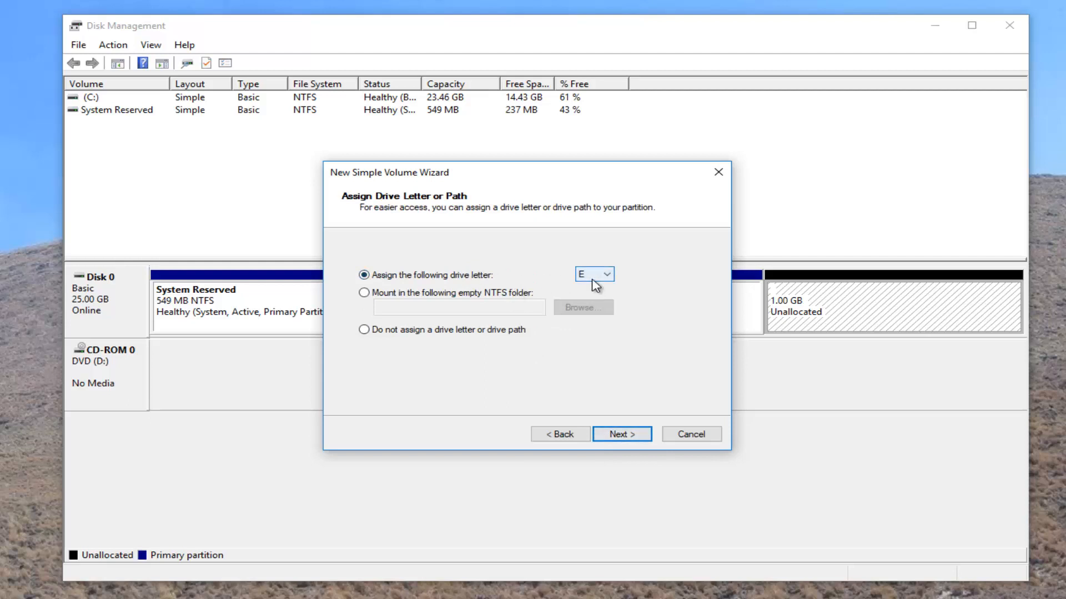
left_click(608, 274)
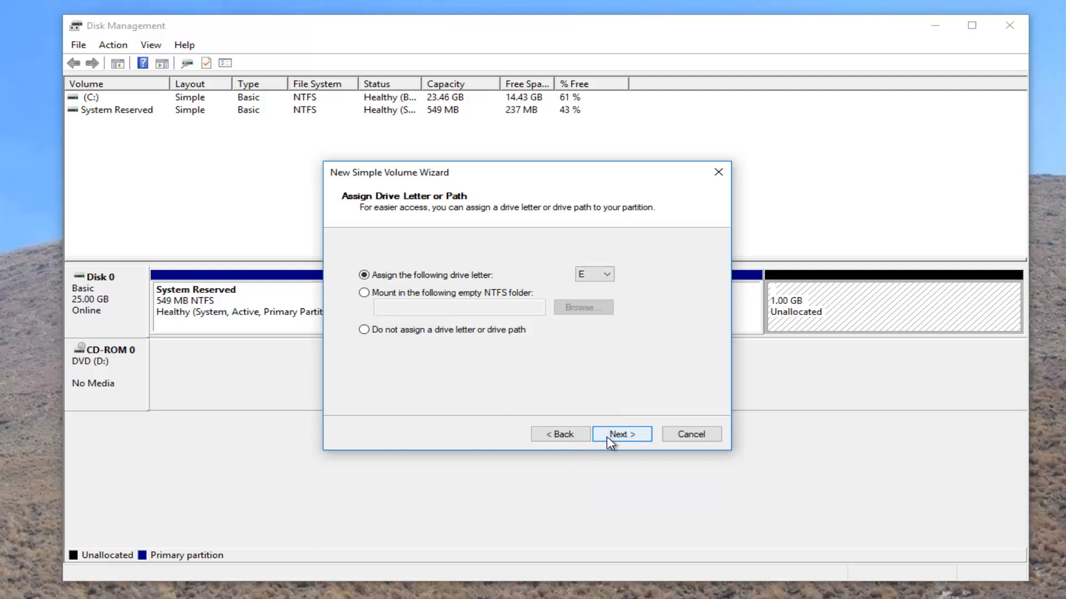
left_click(620, 433)
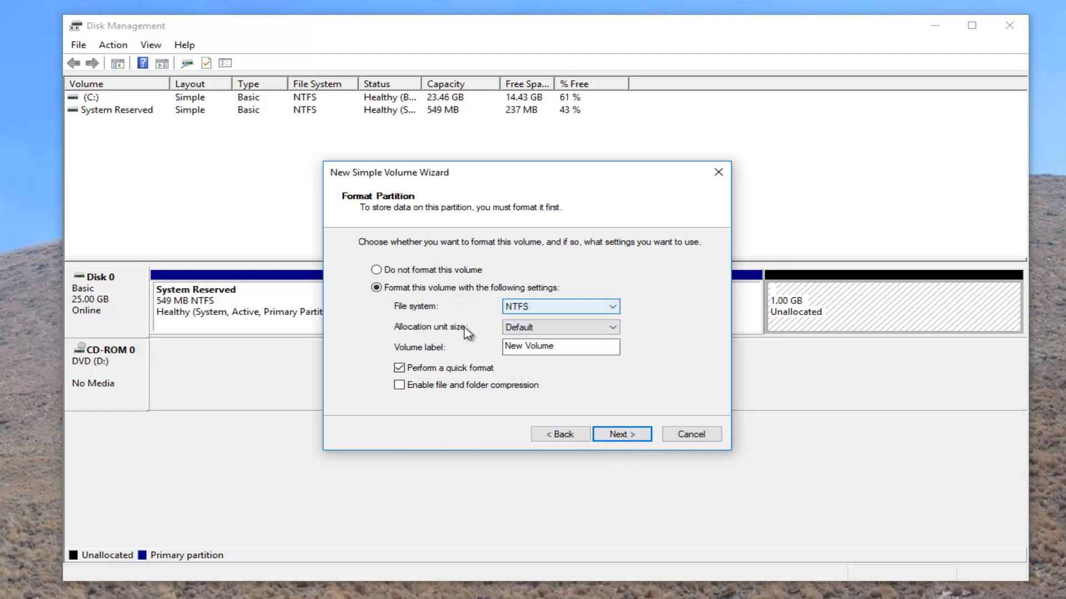
left_click(560, 346)
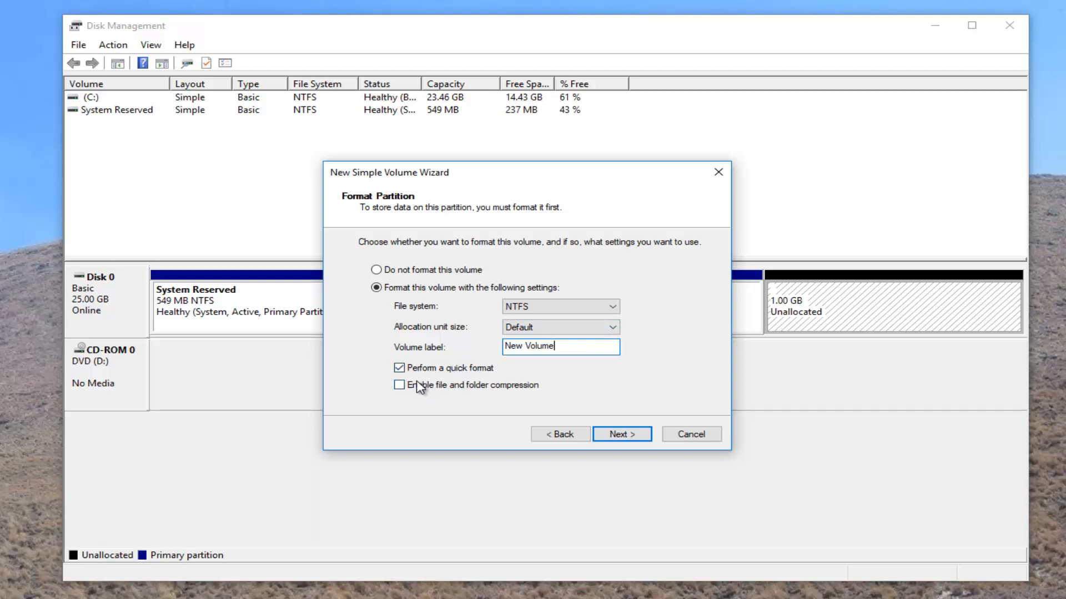
left_click(620, 434)
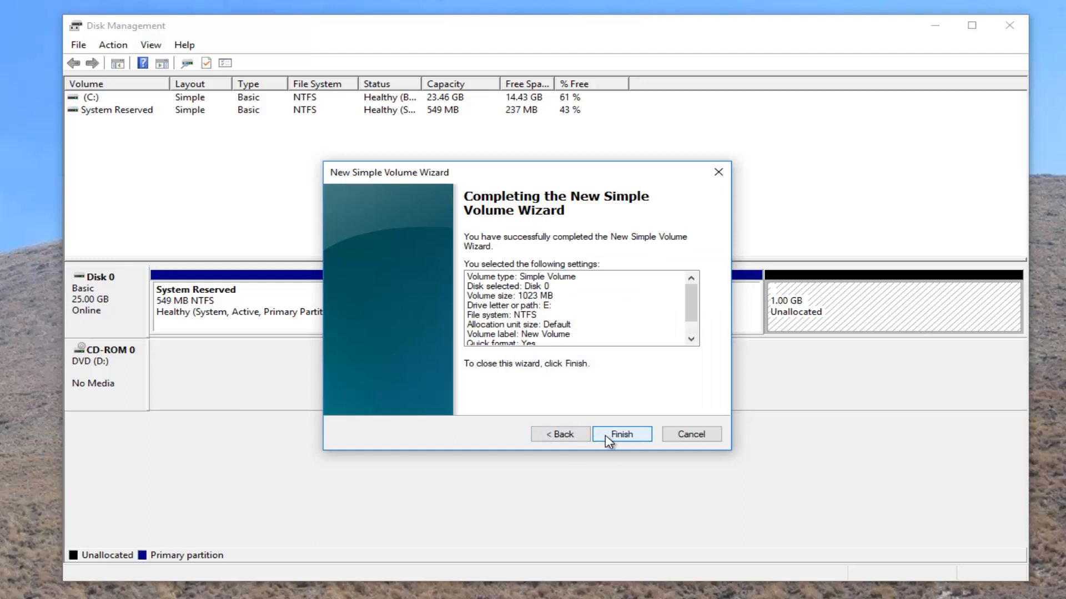
left_click(620, 434)
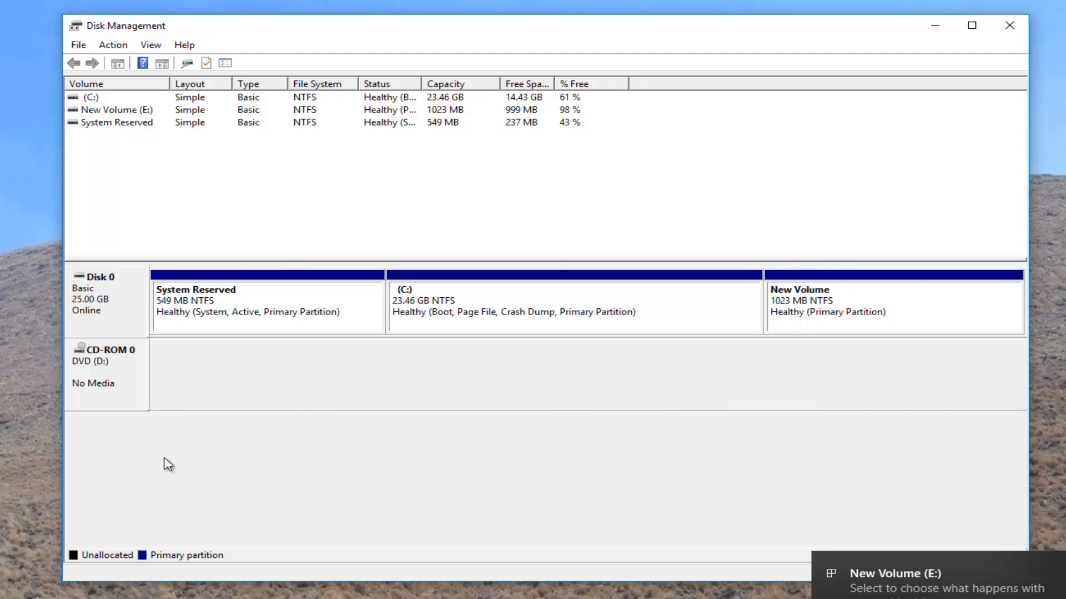
mouse_move(773, 596)
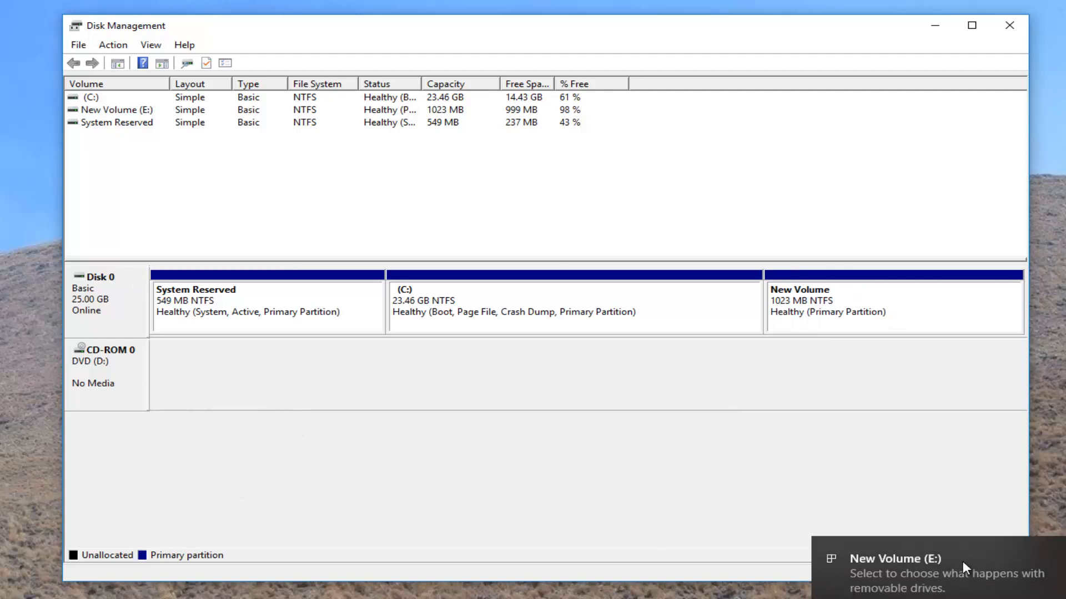
Step: Open the empty New Volume (E:) drive in File Explorer from its drive notification
left_click(894, 559)
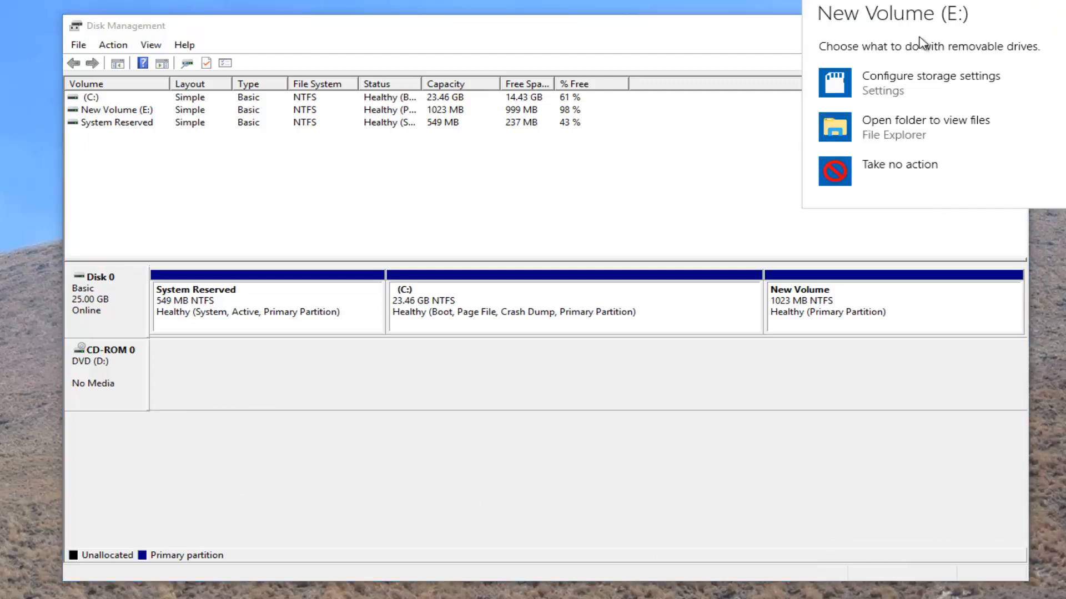
left_click(925, 127)
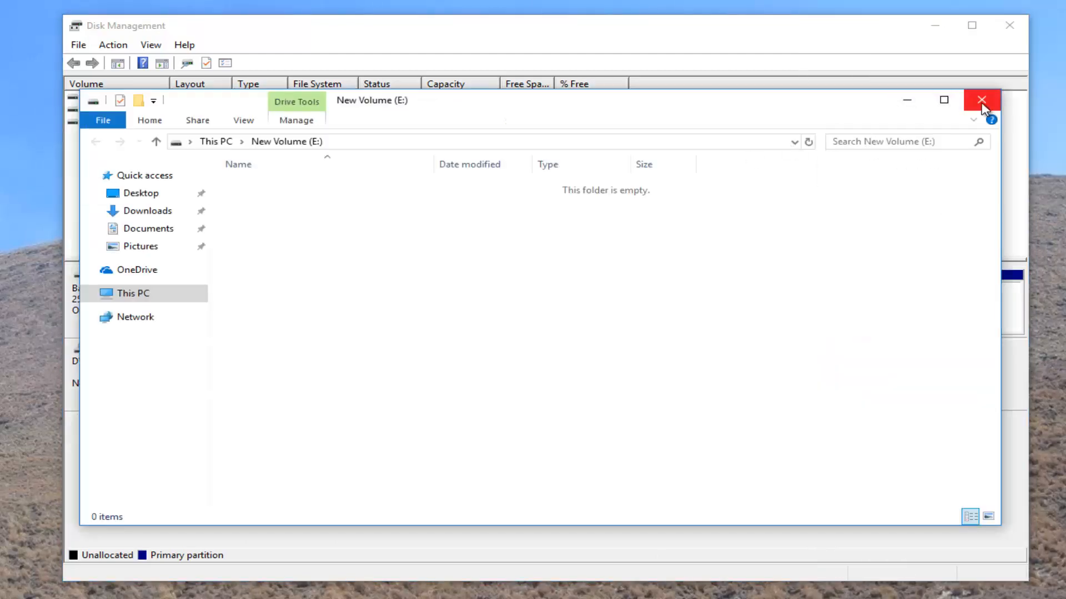
Step: Check that New Volume (E:) shows 999 MB free under This PC, then close Explorer
left_click(134, 293)
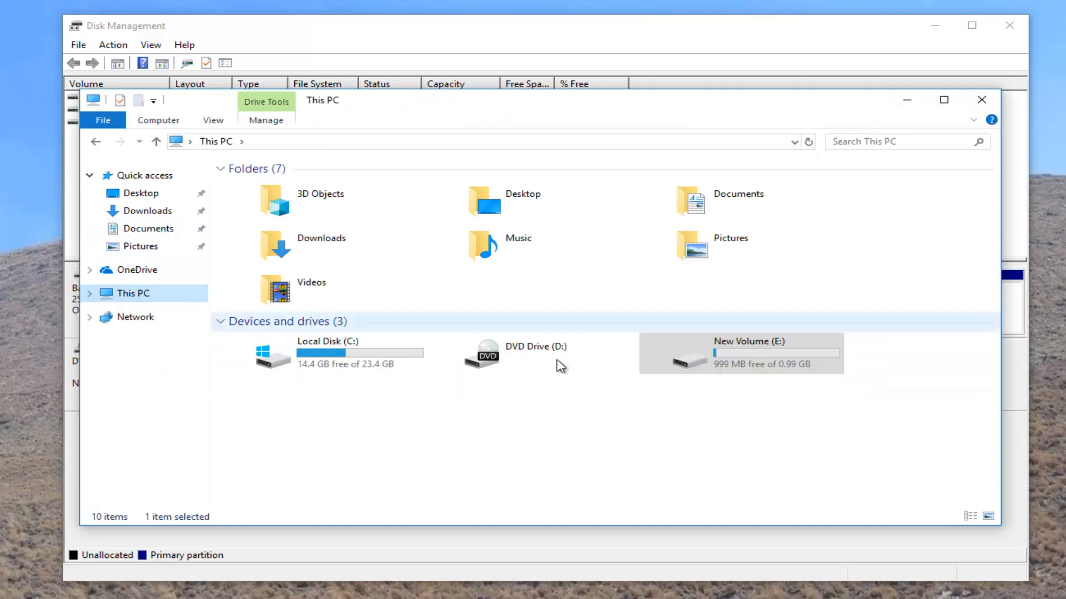
left_click(323, 354)
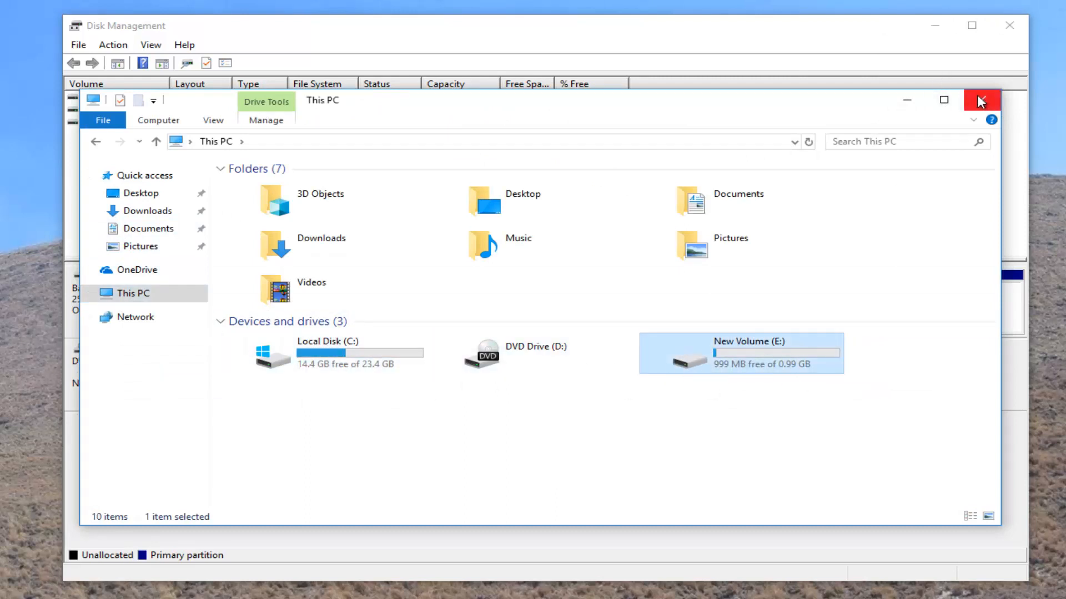
left_click(981, 100)
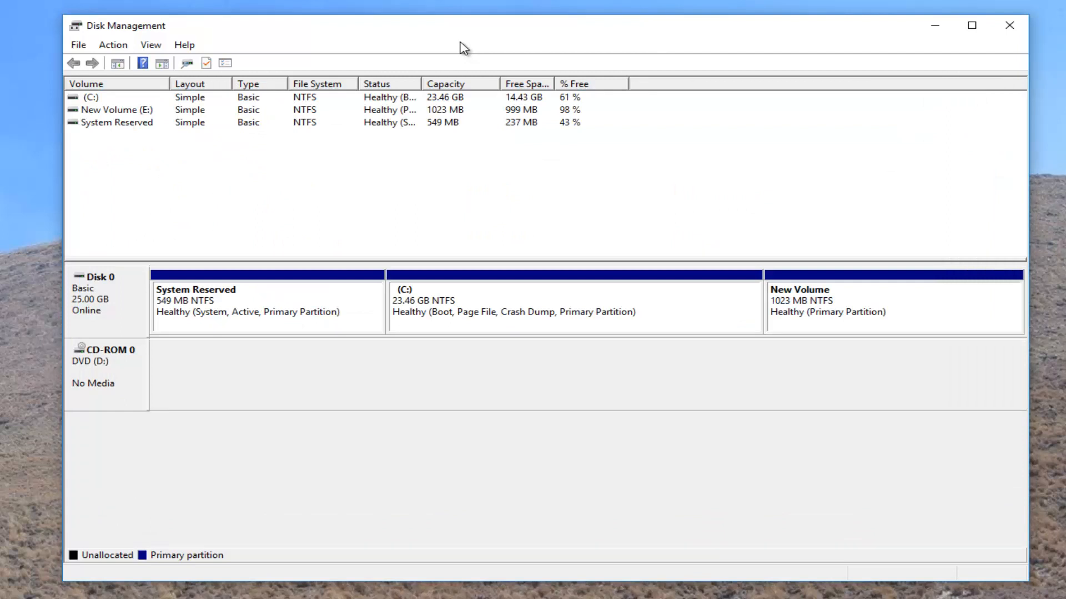